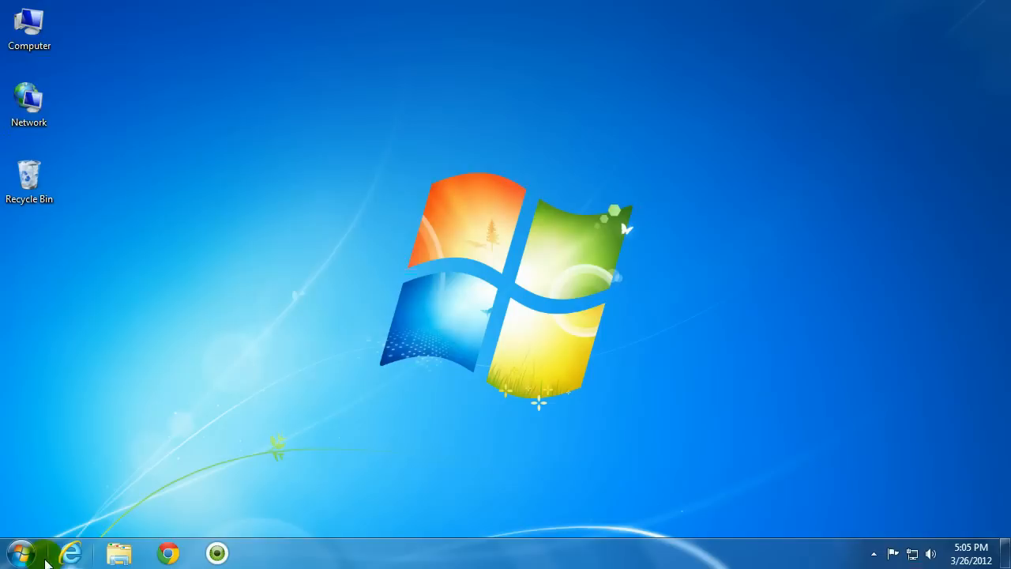
From Start > Computer, show Local Disk (C:) Properties on the Quota page
click(19, 553)
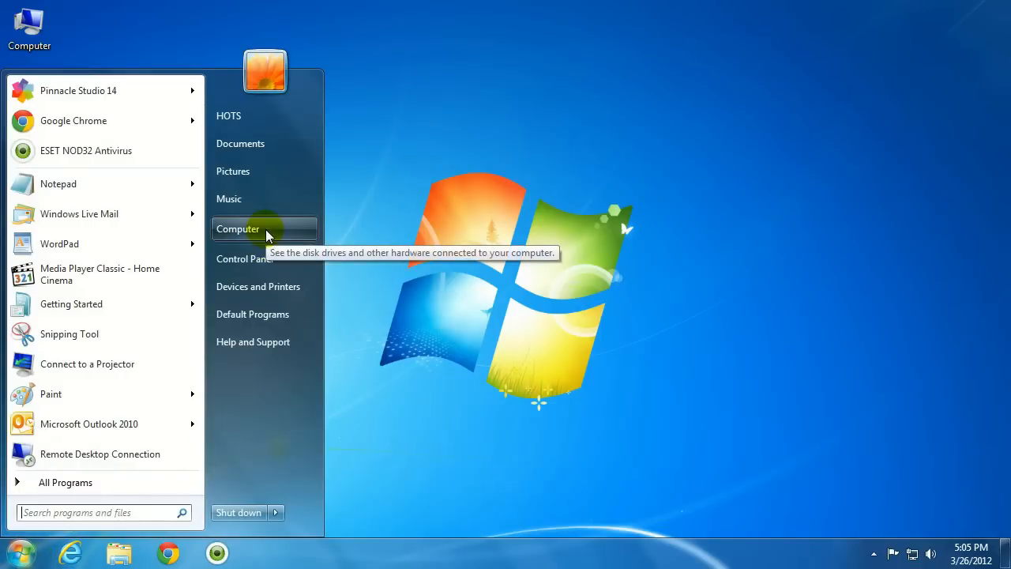
click(237, 228)
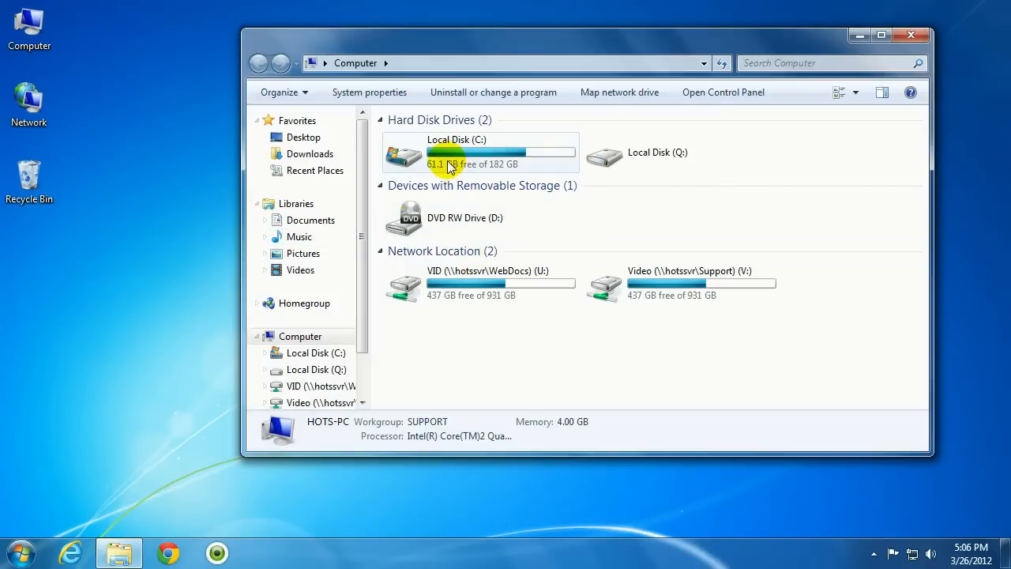
right_click(451, 155)
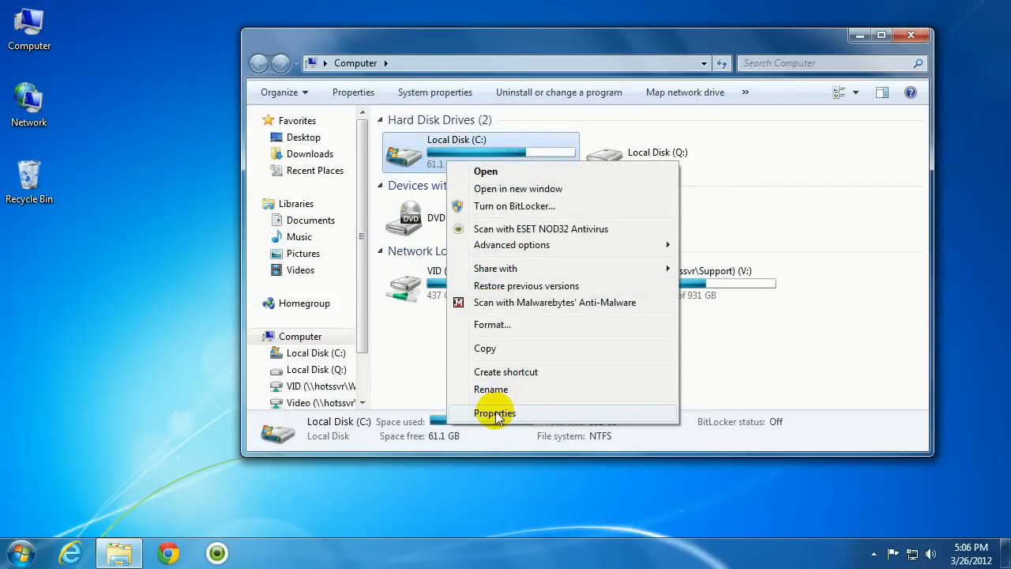
click(493, 412)
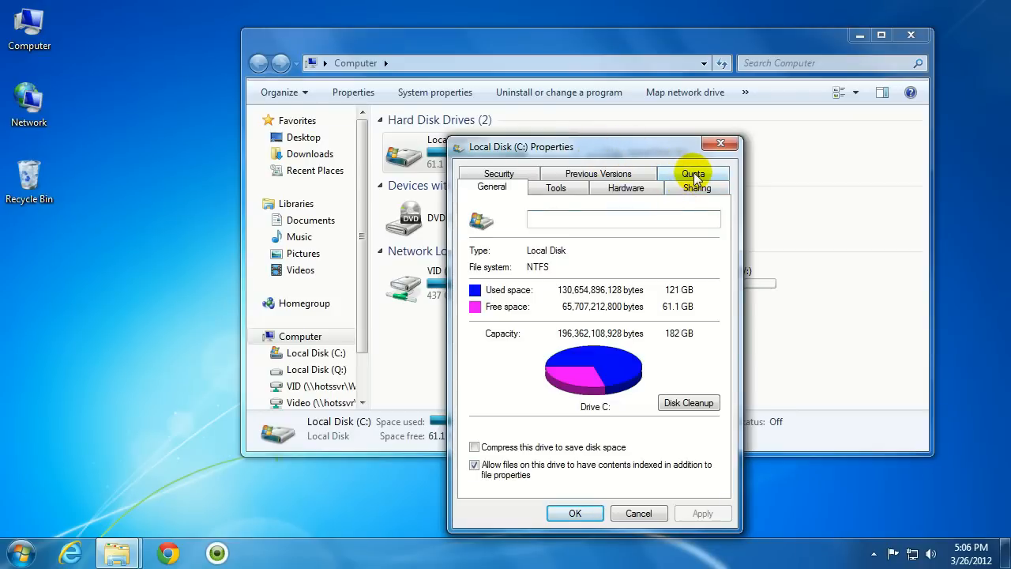
click(692, 172)
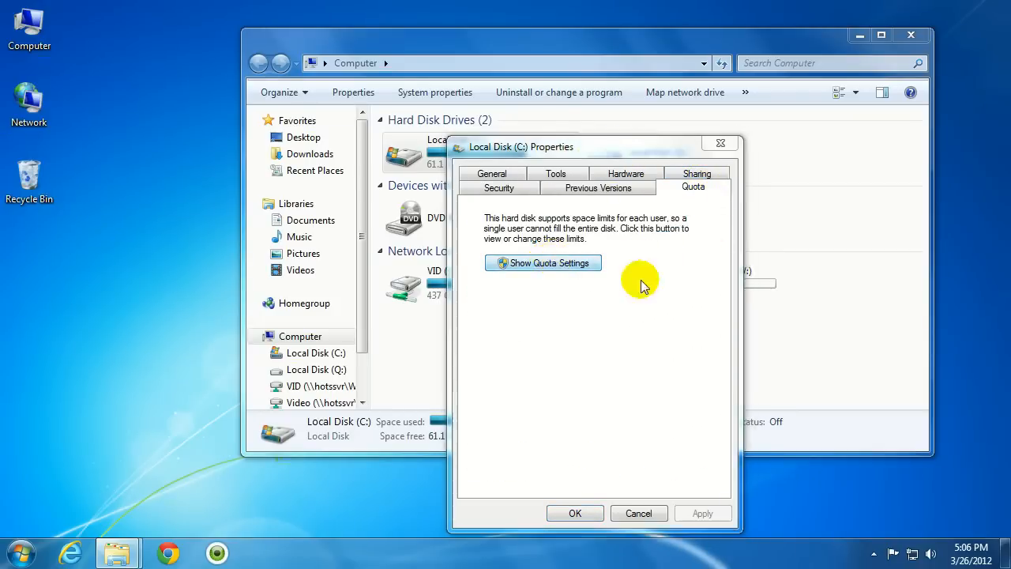
In Quota Settings for C:, enable quota management and deny space to users exceeding their limit
click(544, 262)
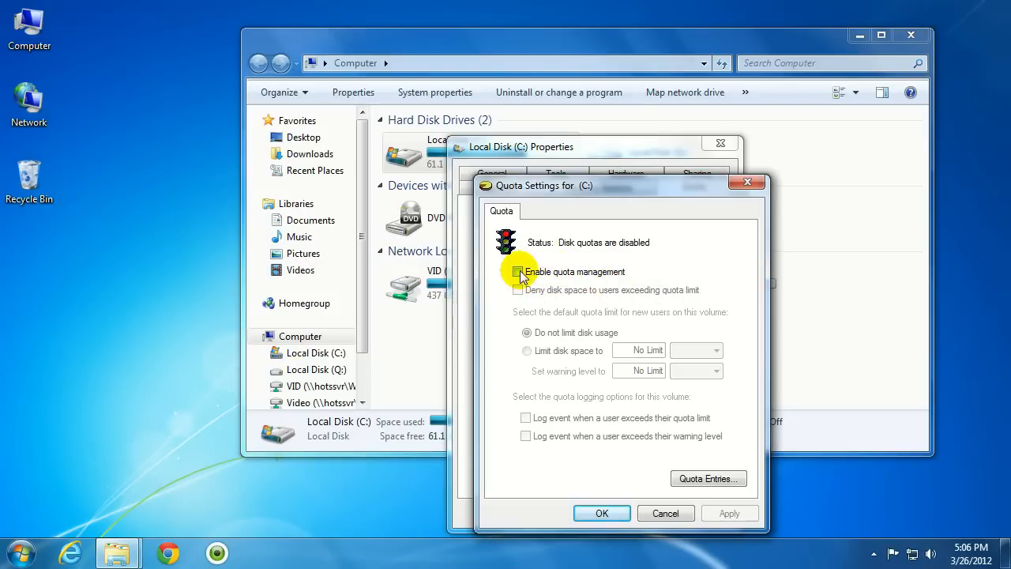
click(519, 272)
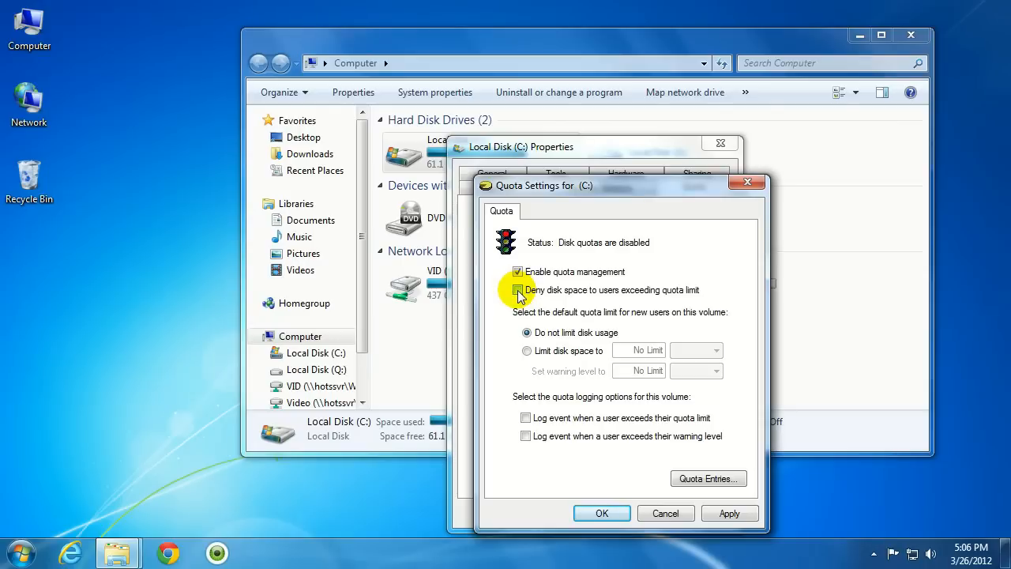
click(518, 291)
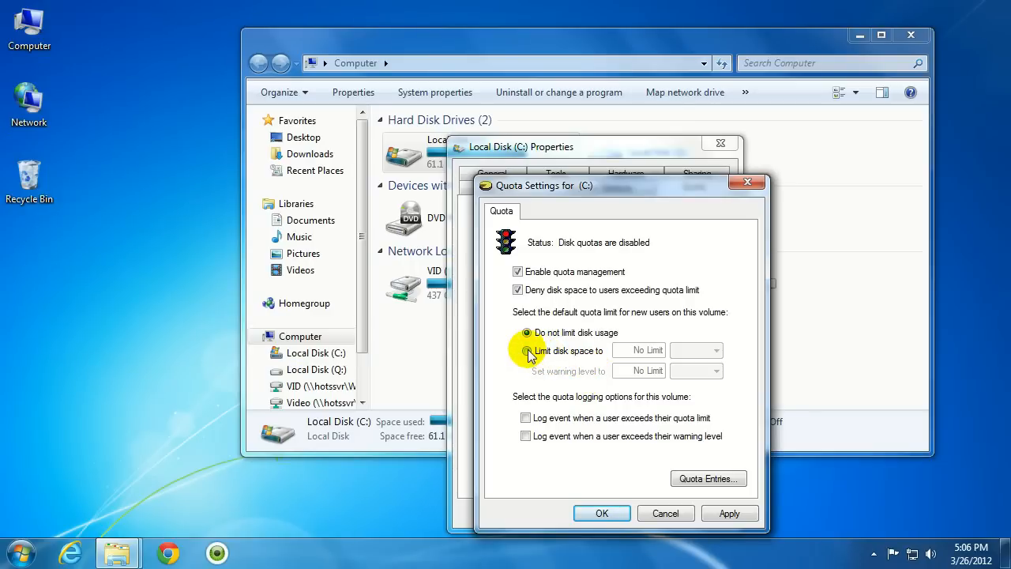
Limit new users' disk space to 5 GB with a 4.5 GB warning level
click(528, 351)
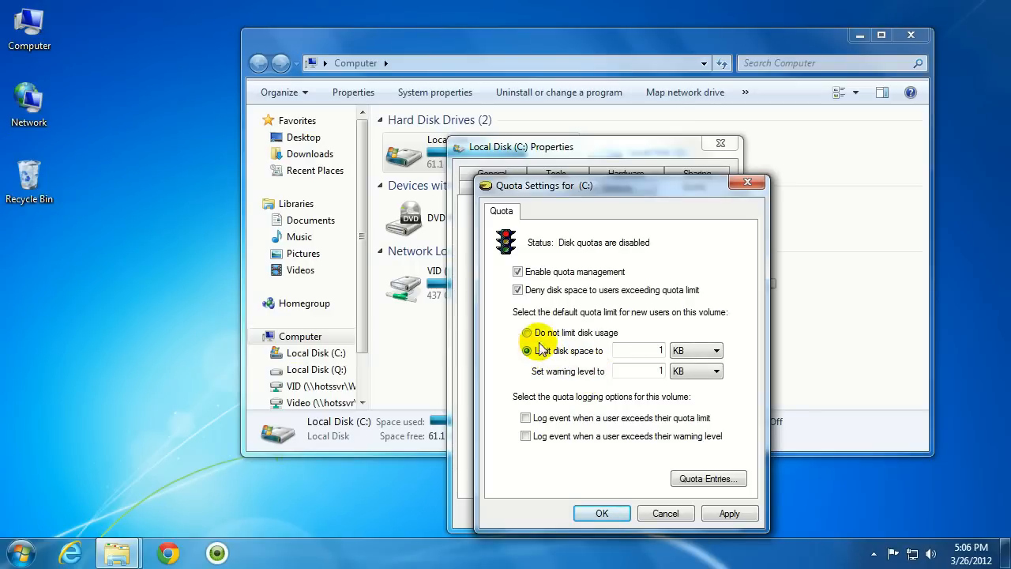
click(528, 351)
text(5)
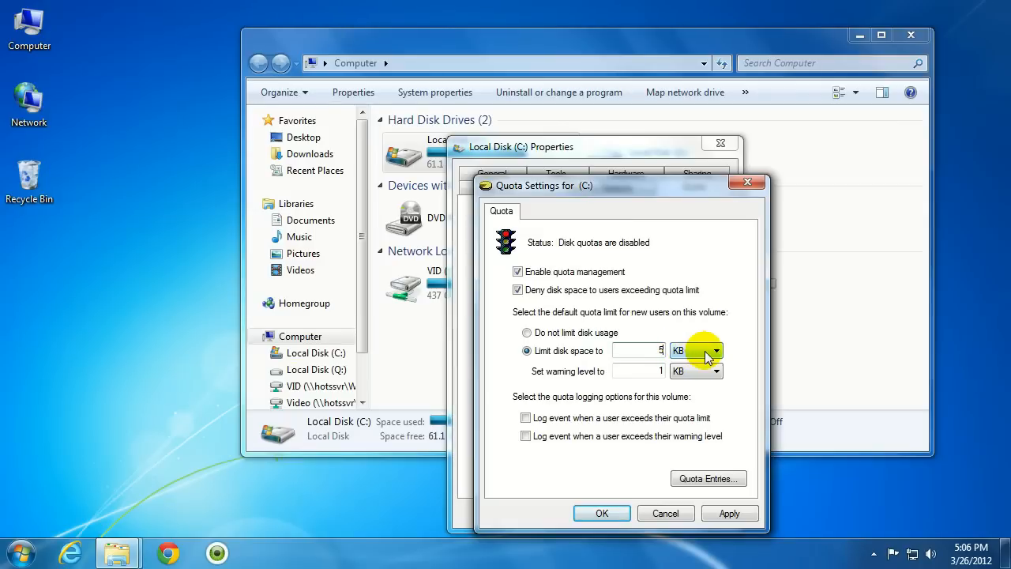
click(718, 351)
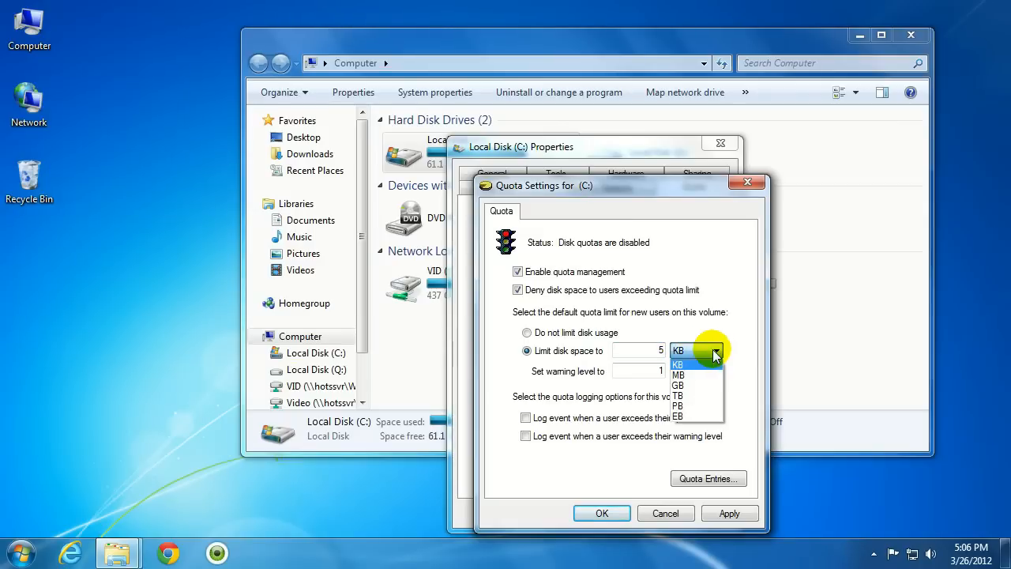
click(678, 374)
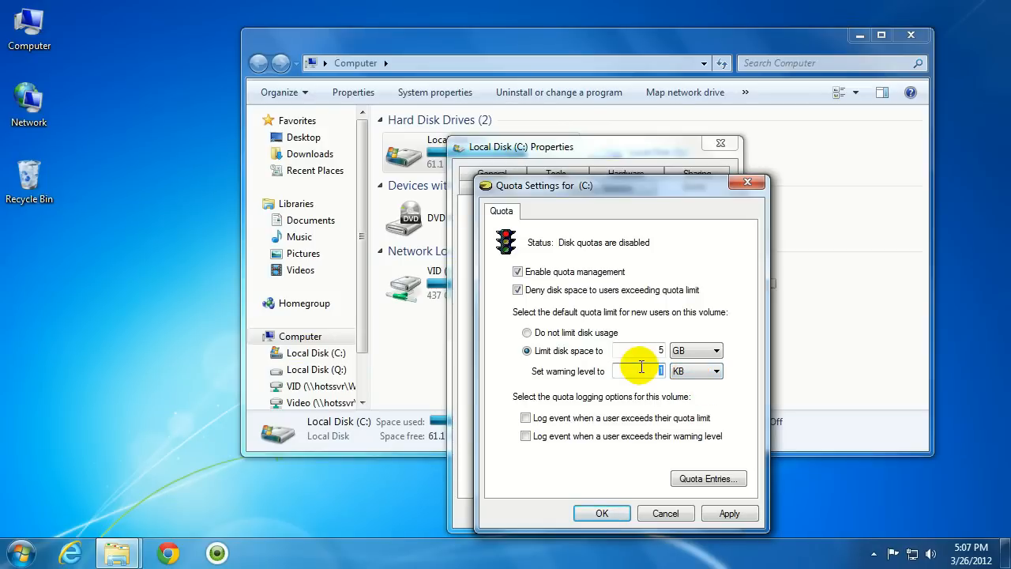
text(4.5)
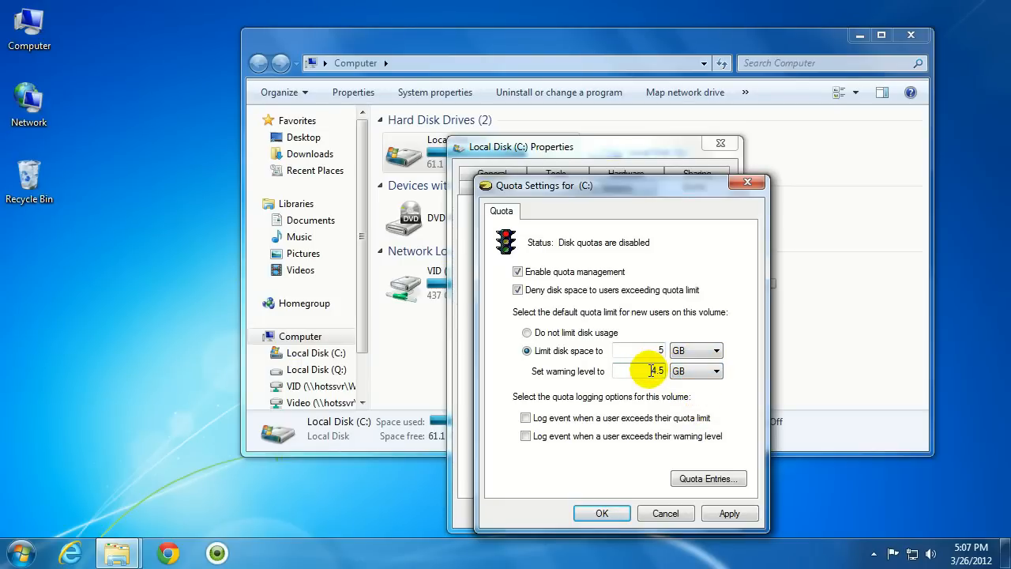
mouse_move(664, 387)
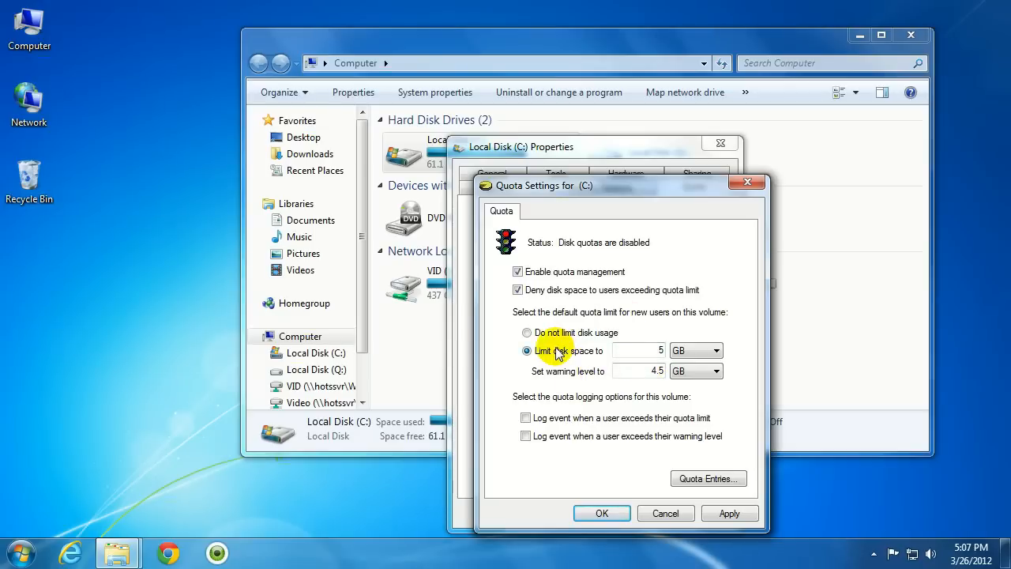
mouse_move(629, 367)
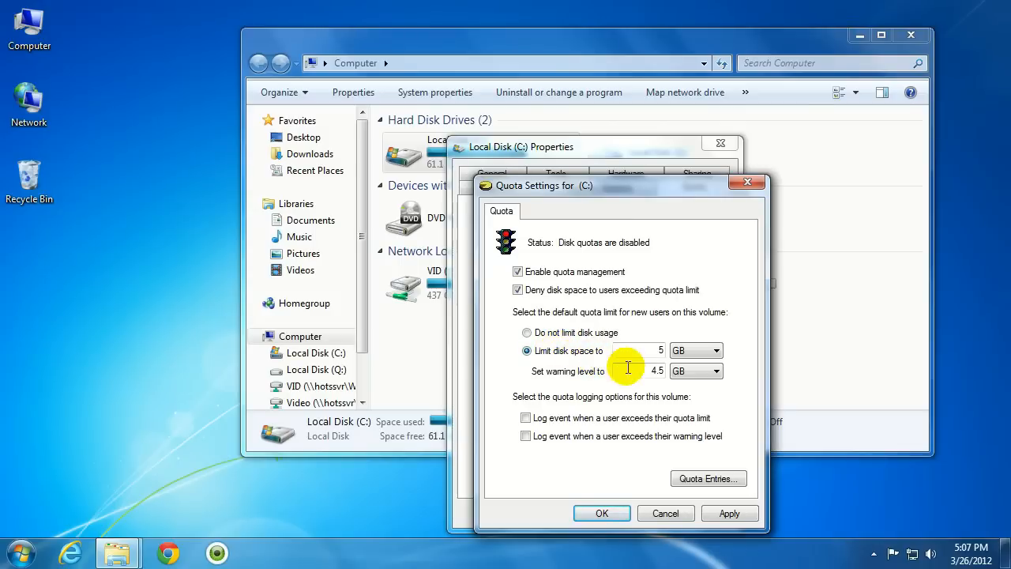
click(640, 370)
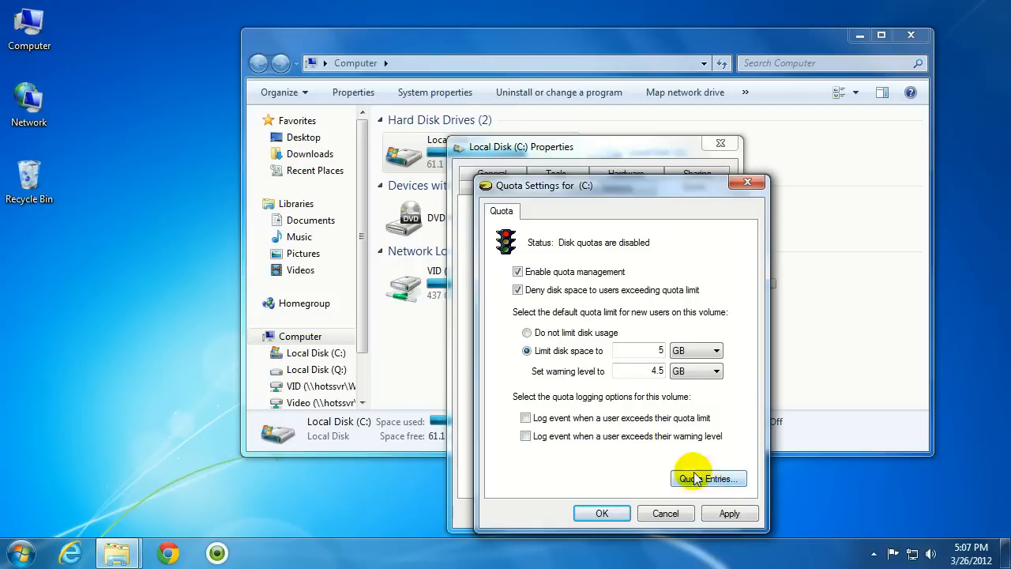
From Quota Entries, create a new quota entry and select User 2 as its user
click(708, 477)
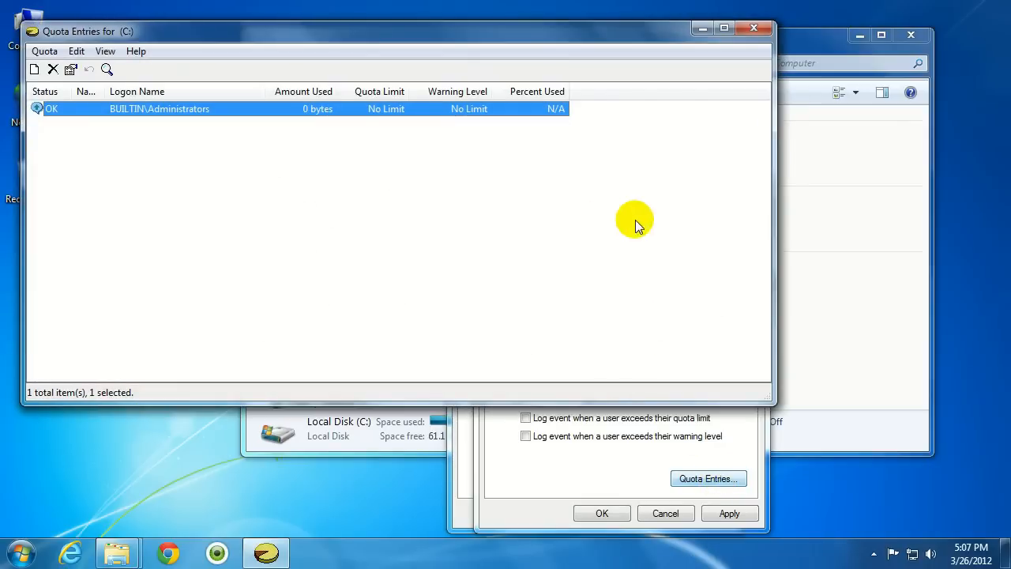
mouse_move(150, 33)
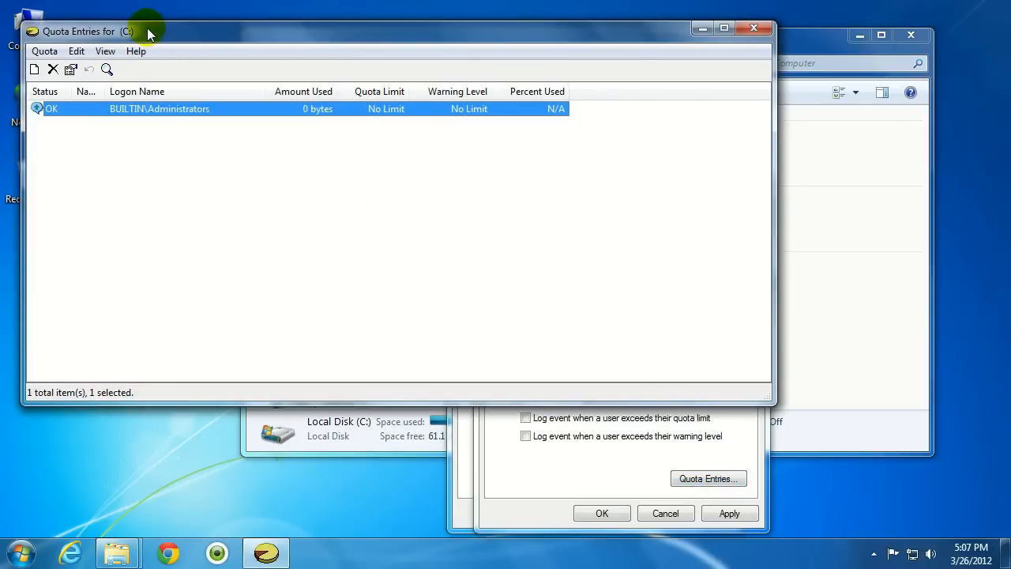
click(44, 50)
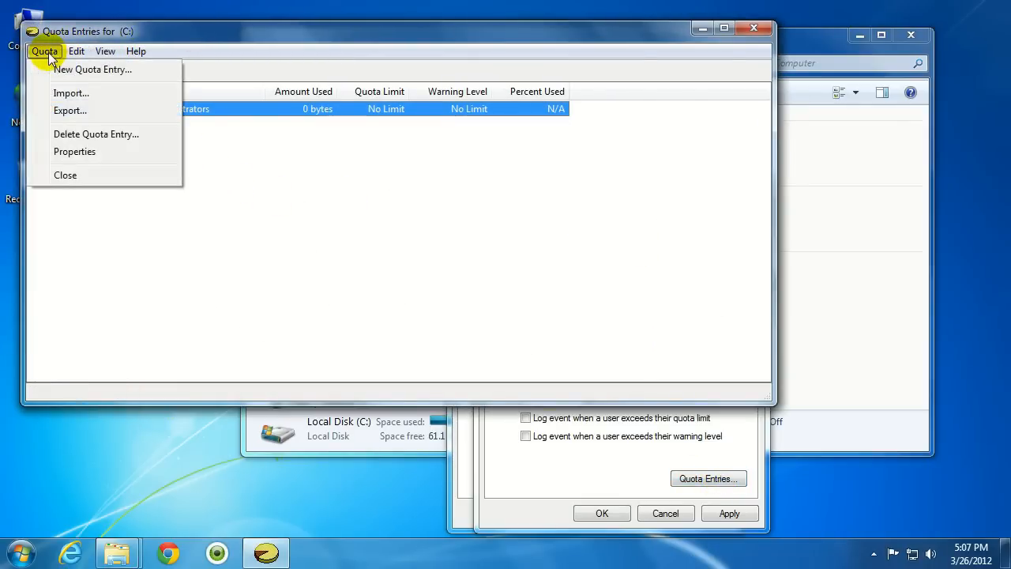
click(91, 70)
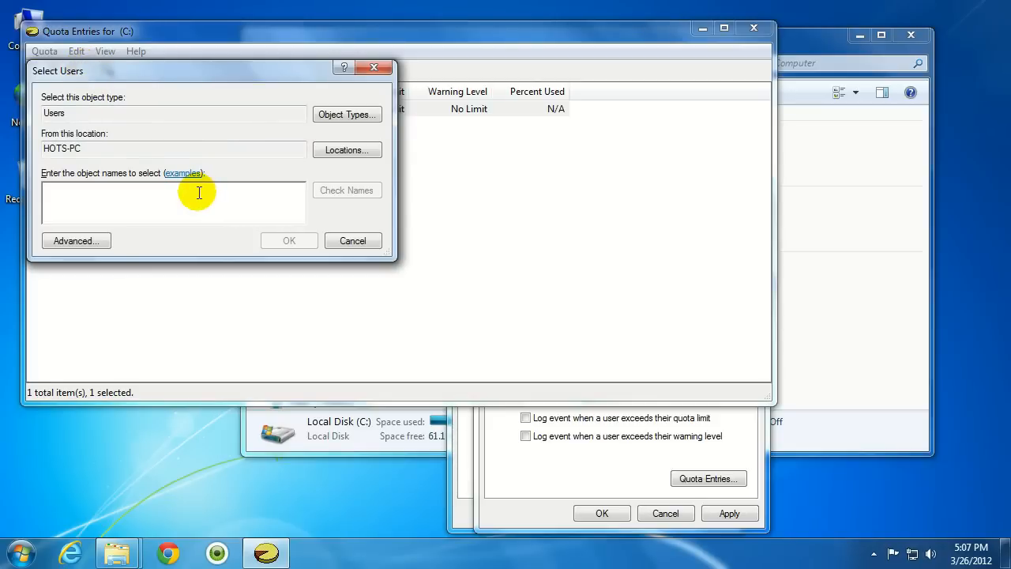
click(172, 193)
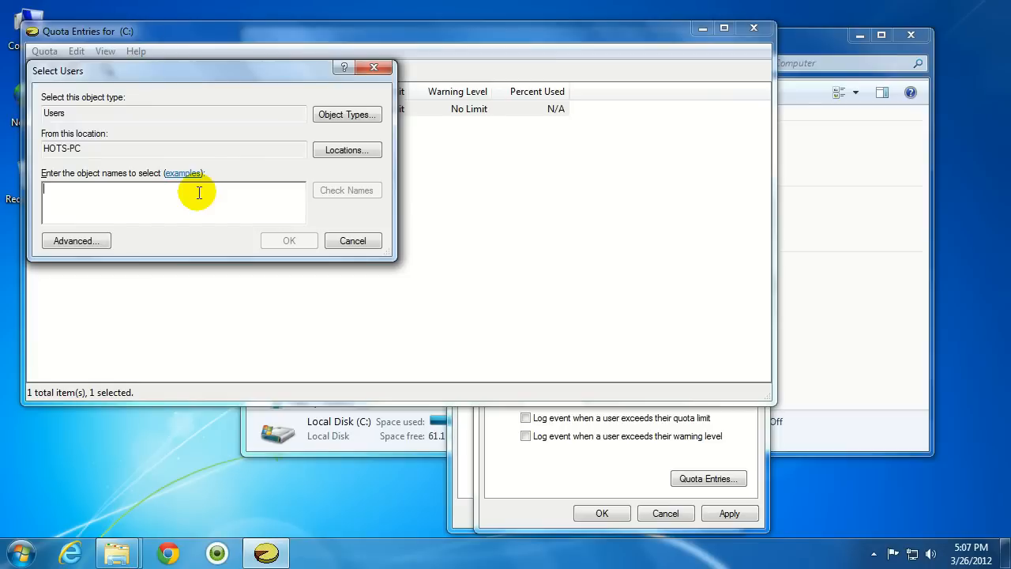
text(User 2)
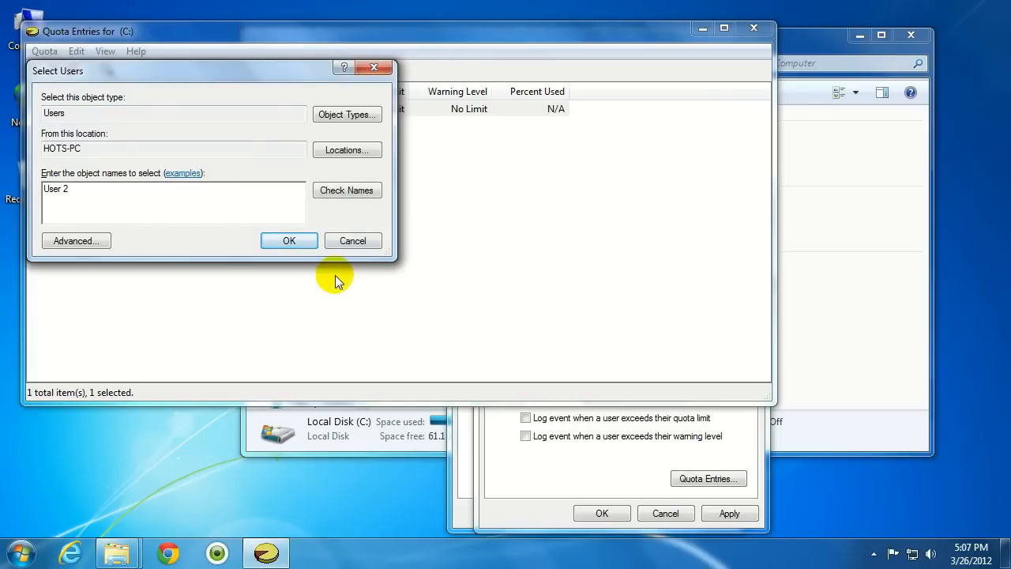
click(287, 240)
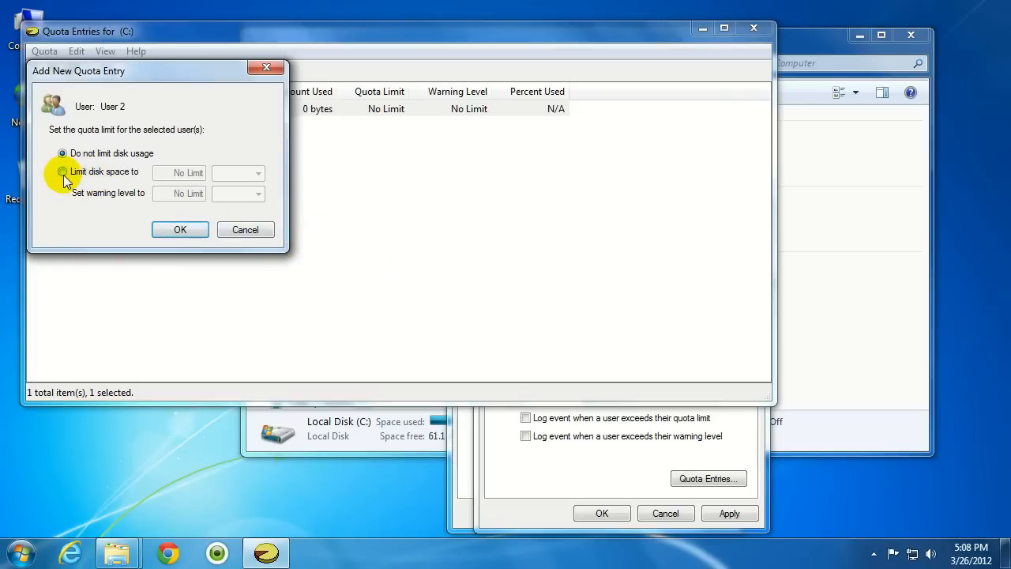
Limit User 2 to 5 GB with a 4.5 GB warning level and save the entry
click(64, 170)
text(5)
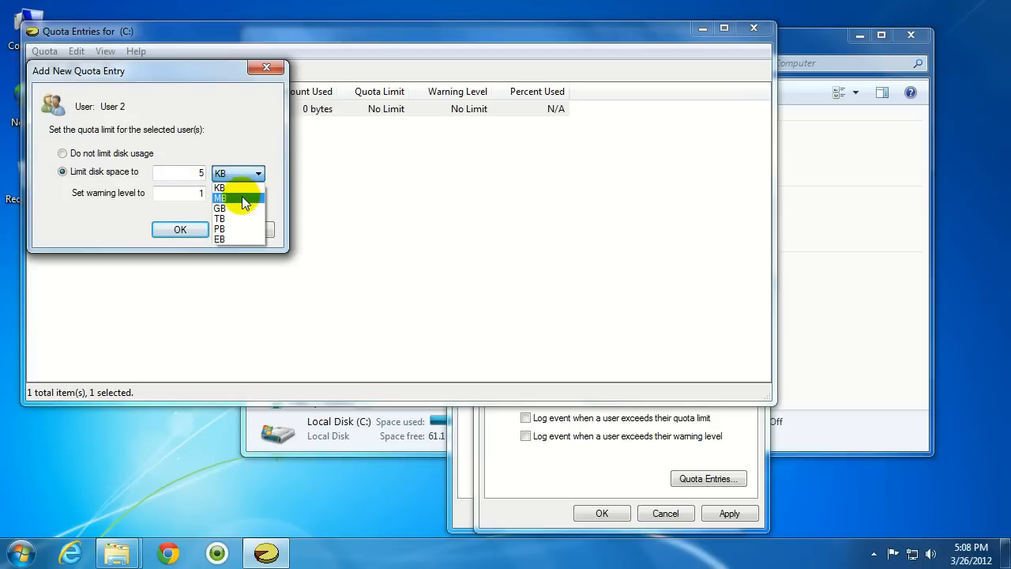
click(219, 208)
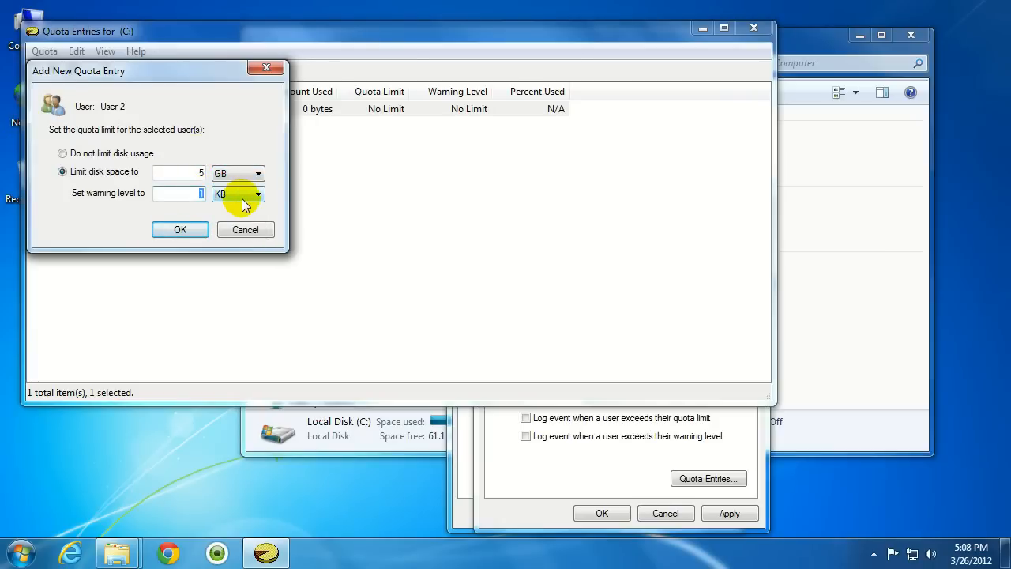
text(4.)
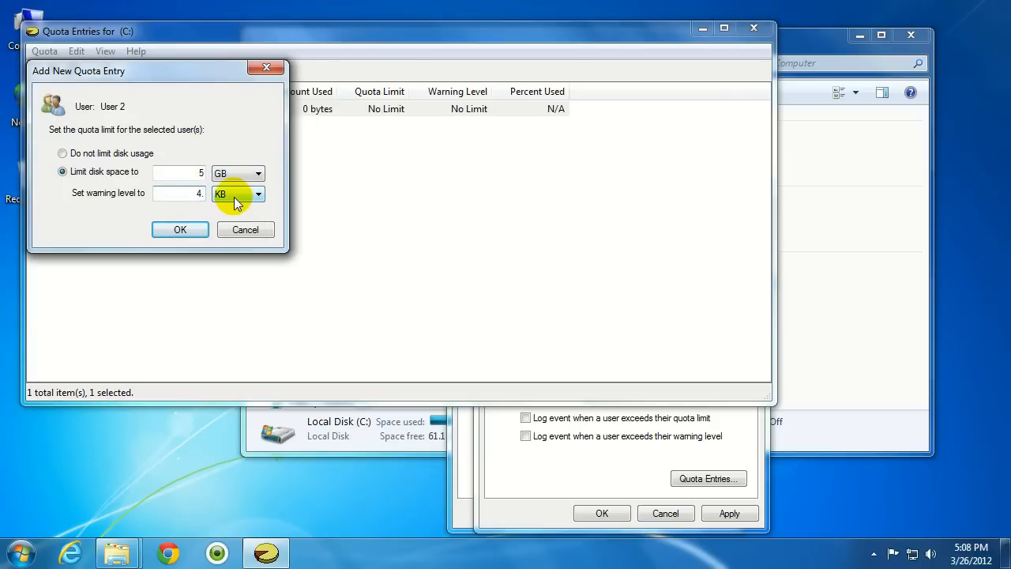
click(260, 193)
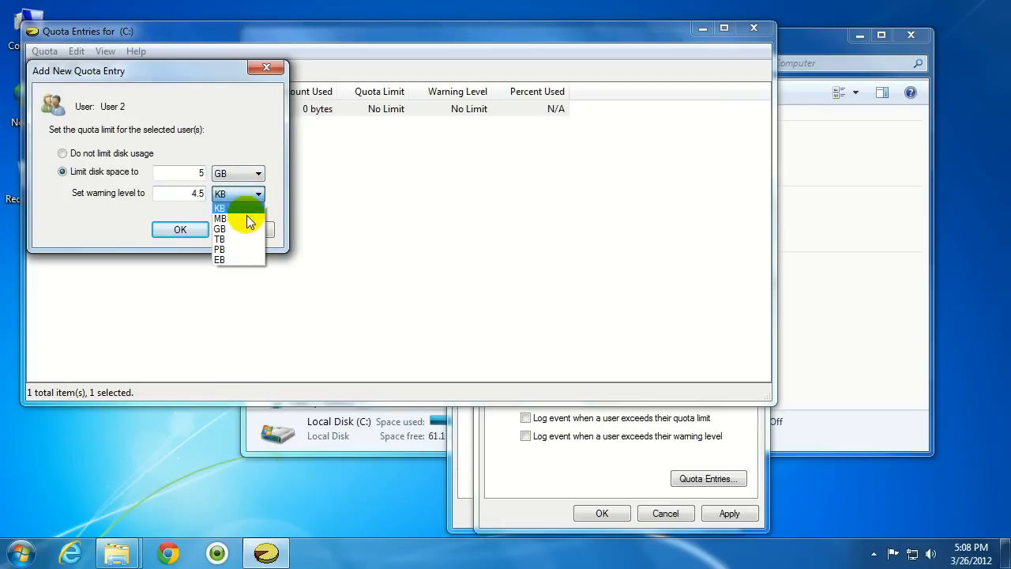
click(220, 229)
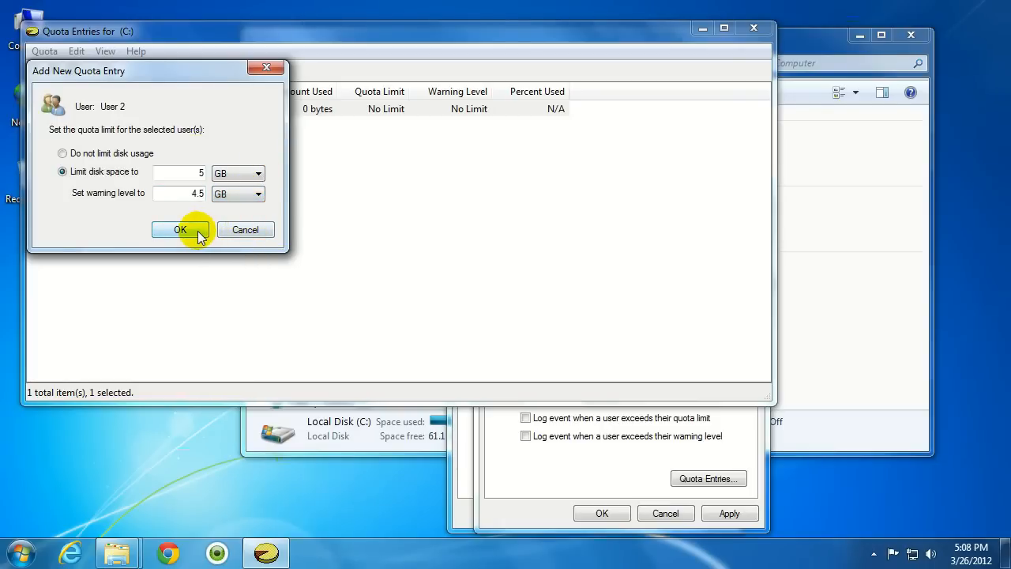
click(180, 229)
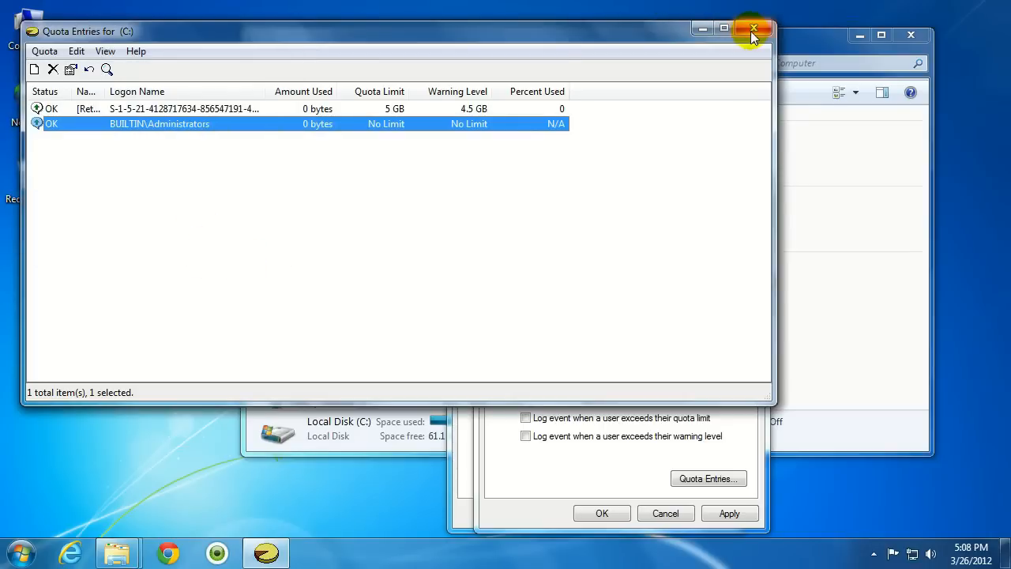
Apply the quota settings, confirm enabling the quota system, and close all windows
click(752, 28)
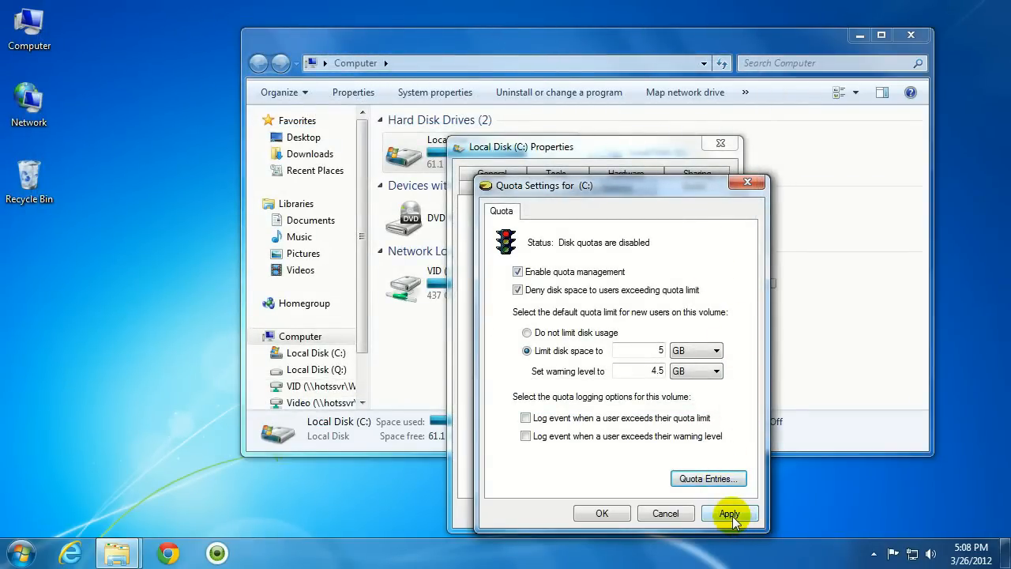
click(730, 513)
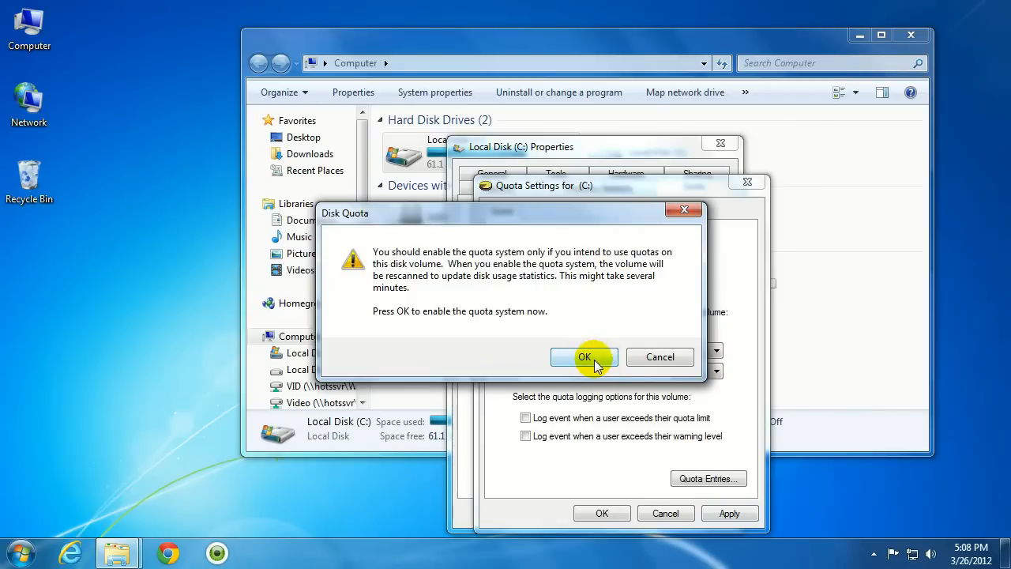
click(585, 357)
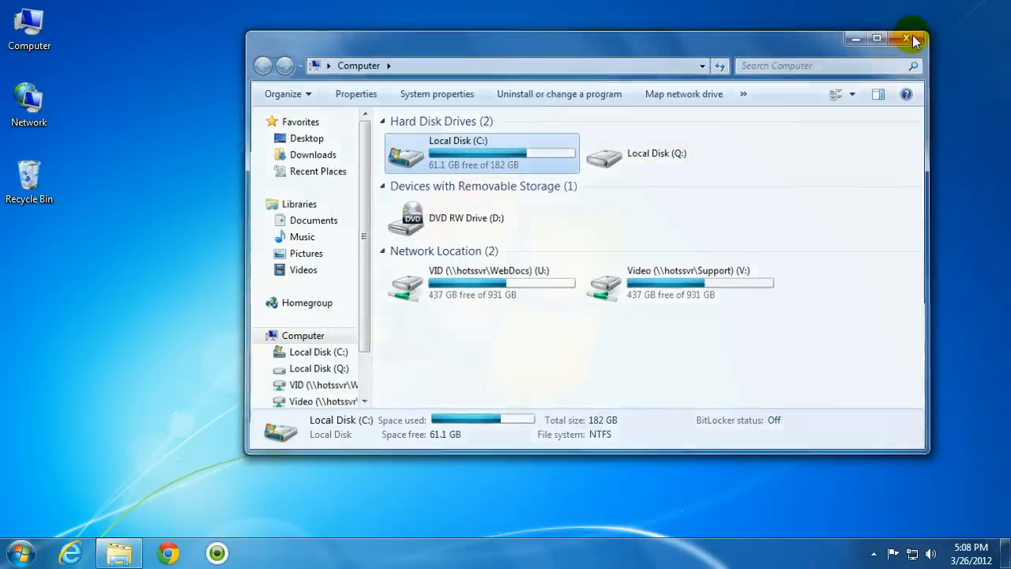
click(907, 38)
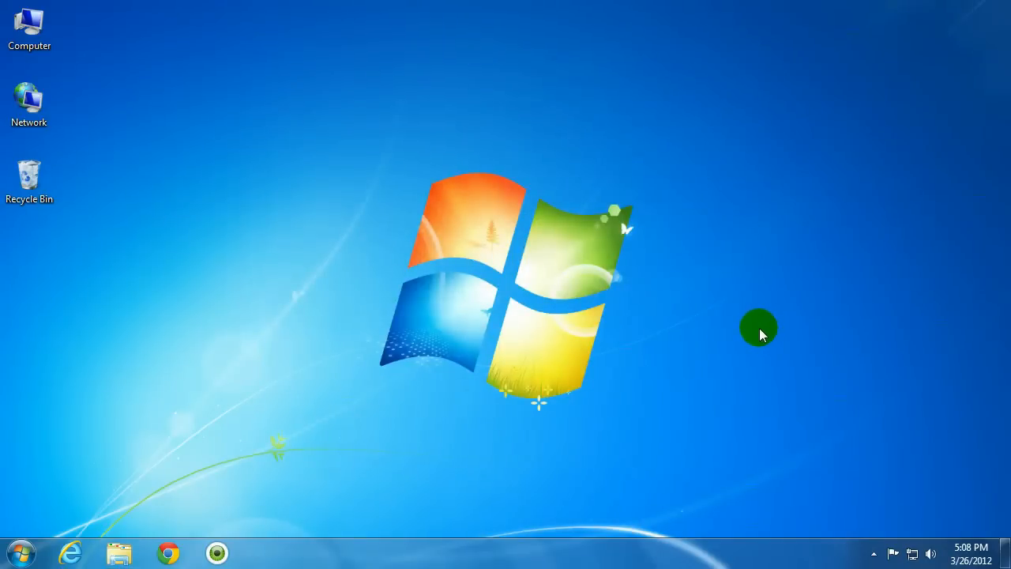